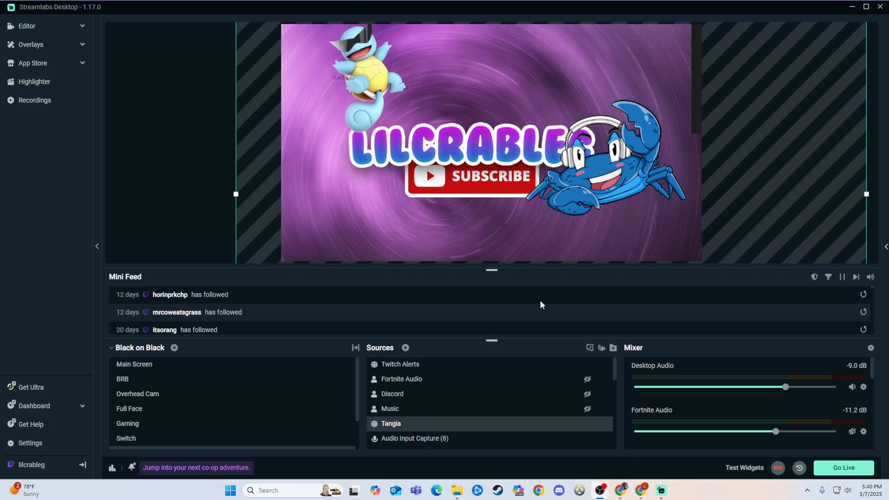
{"action": "mouse_move", "coordinate": [518, 120]}
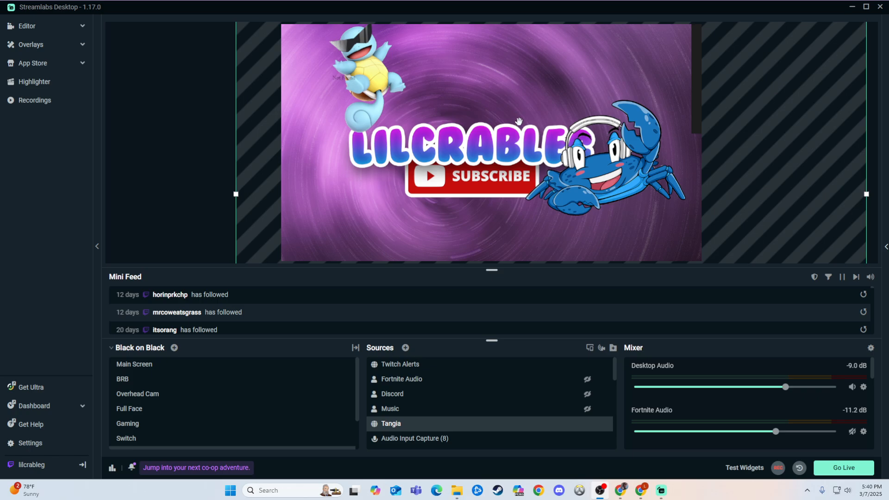
{"action": "mouse_move", "coordinate": [491, 176]}
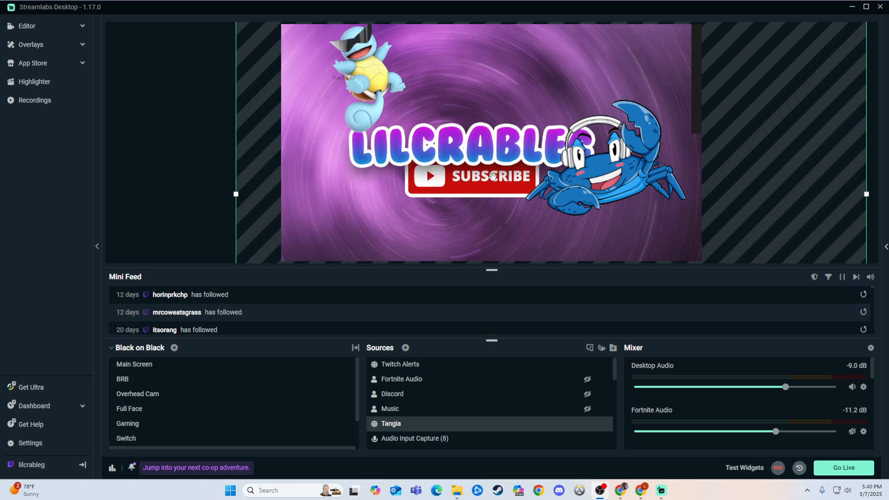
{"action": "mouse_move", "coordinate": [448, 187]}
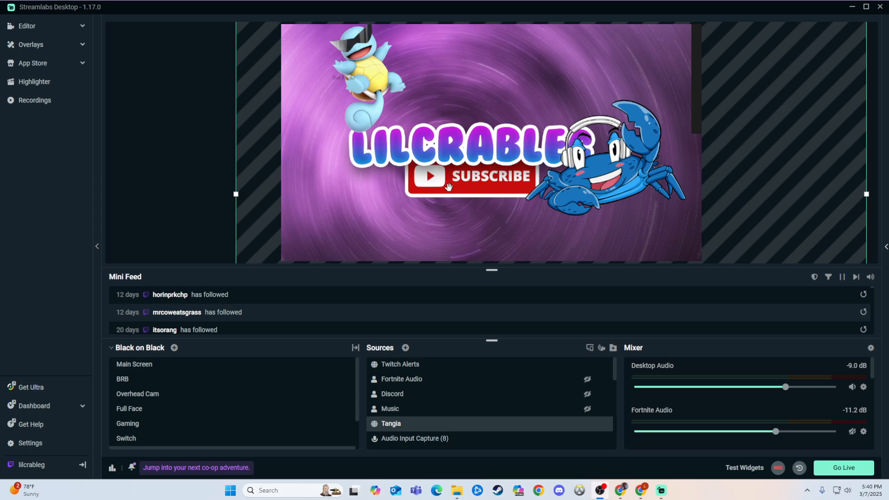
{"action": "mouse_move", "coordinate": [422, 165]}
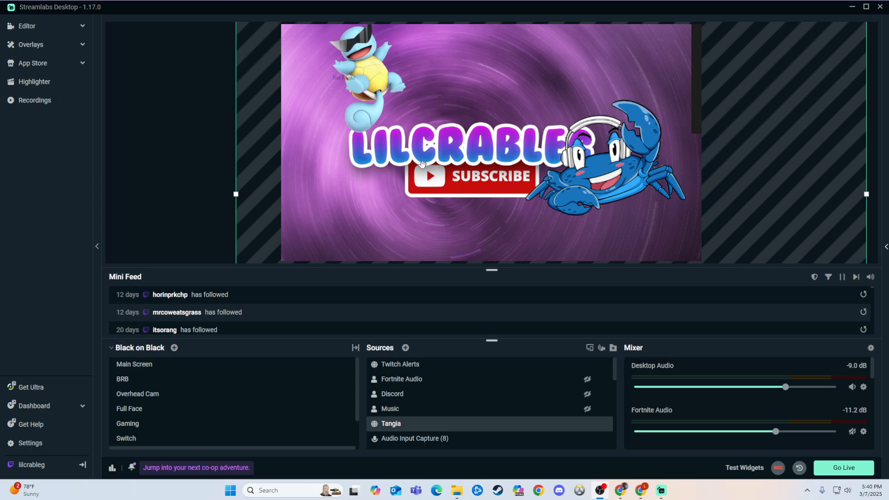
{"action": "mouse_move", "coordinate": [474, 287]}
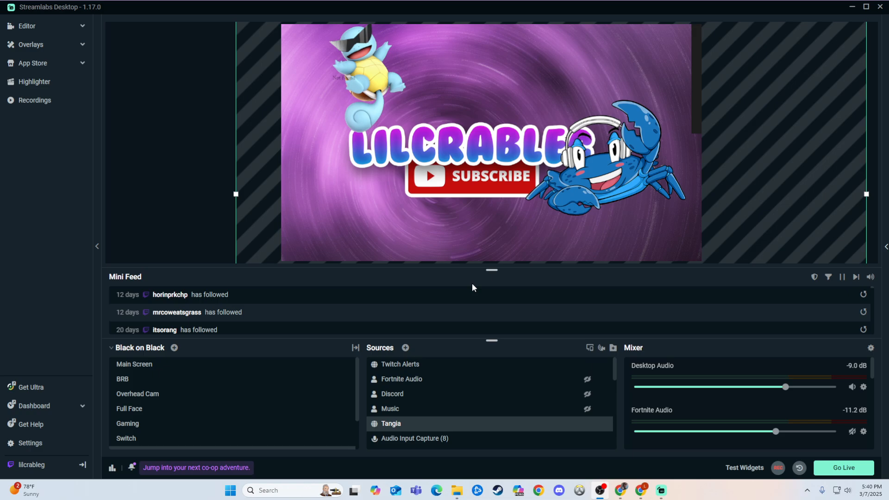
{"action": "mouse_move", "coordinate": [177, 261]}
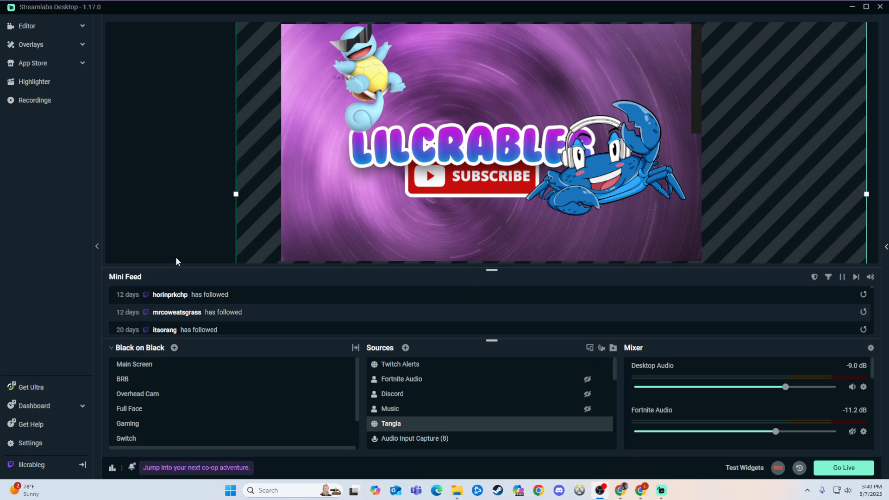
Go to the Overlays Scene library and switch to its Advanced Search page.
{"action": "left_click", "coordinate": [30, 44]}
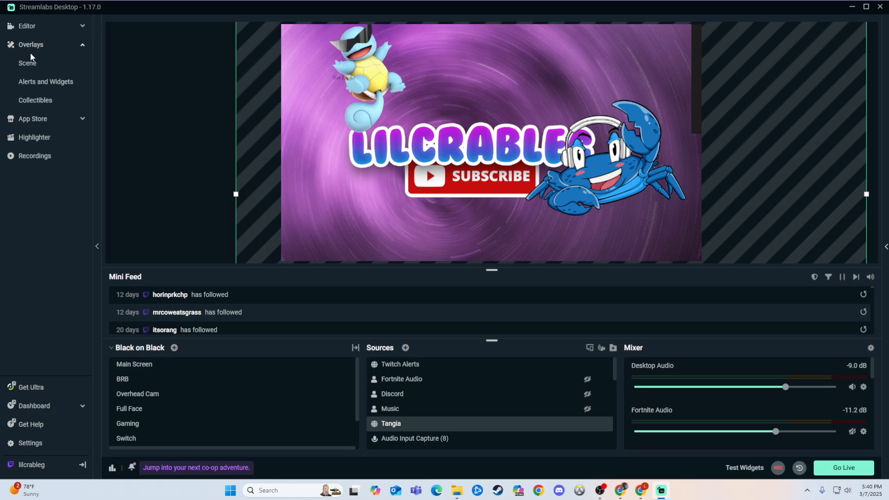
{"action": "left_click", "coordinate": [32, 118]}
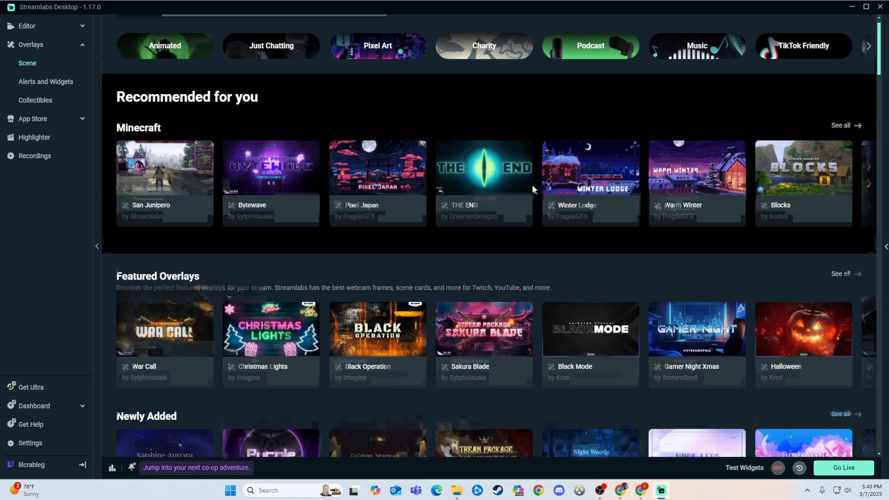
{"action": "scroll", "scroll_direction": "down", "scroll_amount": 3}
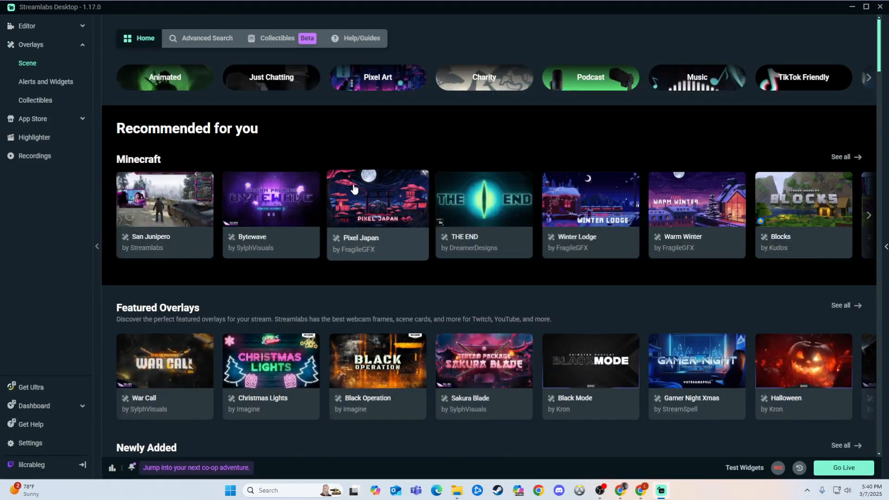
{"action": "mouse_move", "coordinate": [340, 149]}
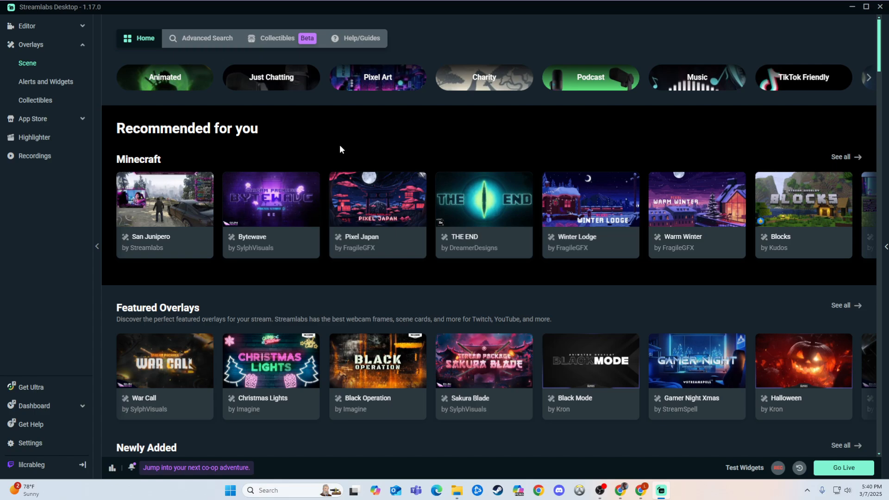
{"action": "mouse_move", "coordinate": [385, 217]}
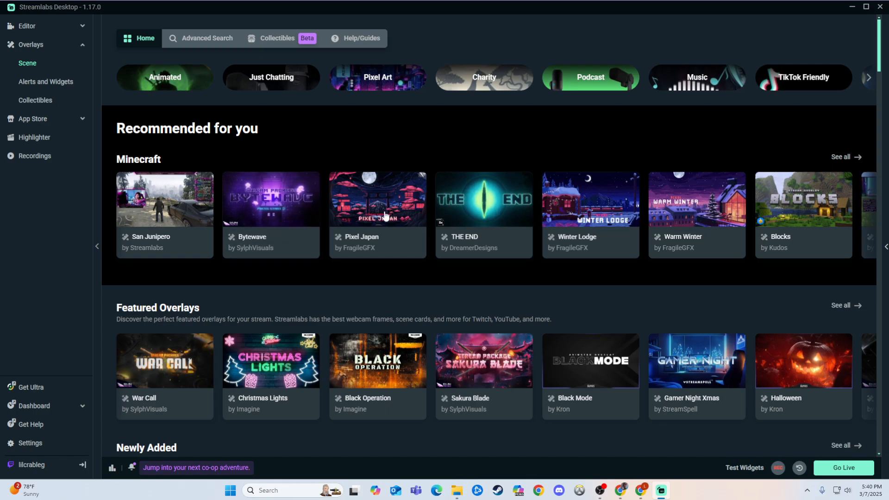
{"action": "mouse_move", "coordinate": [292, 239]}
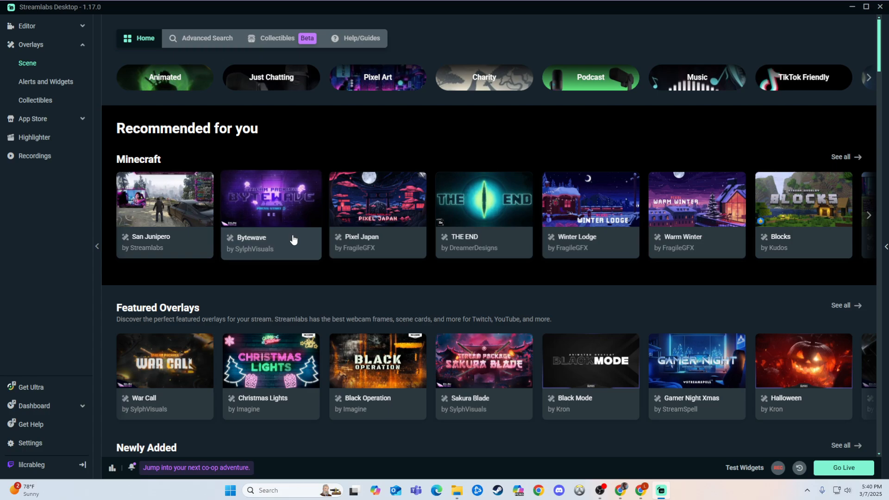
{"action": "left_click", "coordinate": [207, 38]}
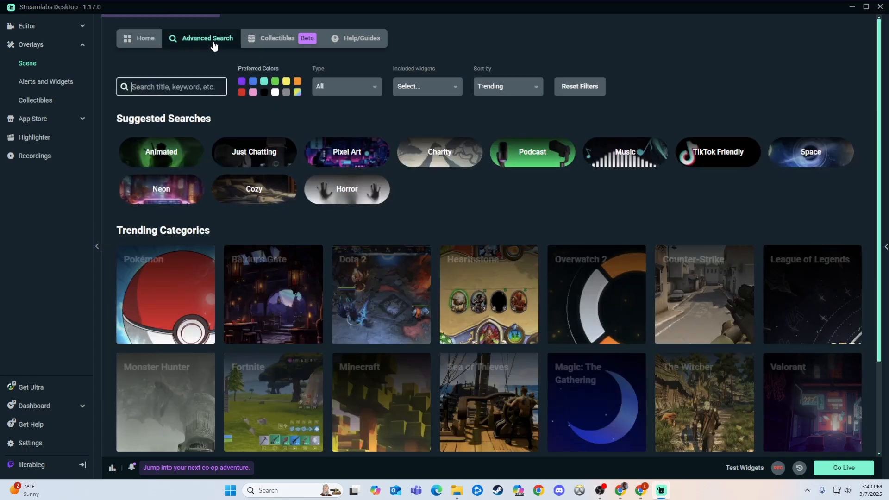
Search for "free", preview the Darken Widgets bundle, and return to the 602 free results.
{"action": "type", "text": "f"}
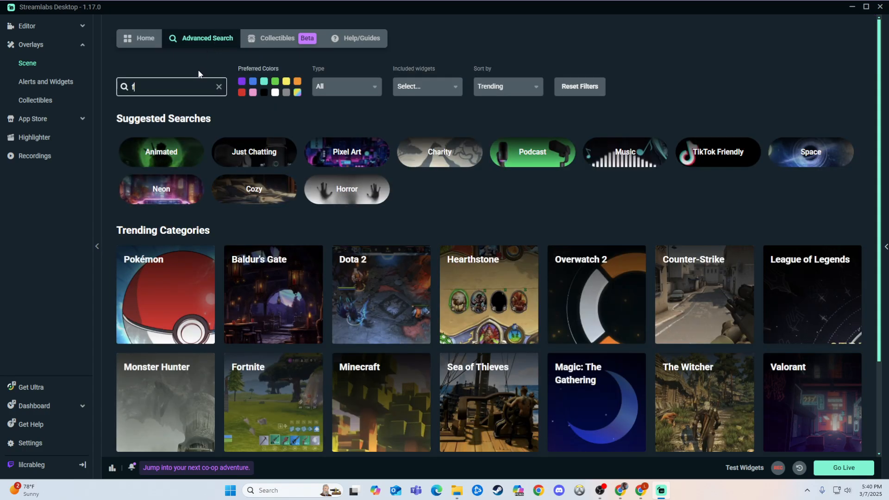
{"action": "type", "text": "ree"}
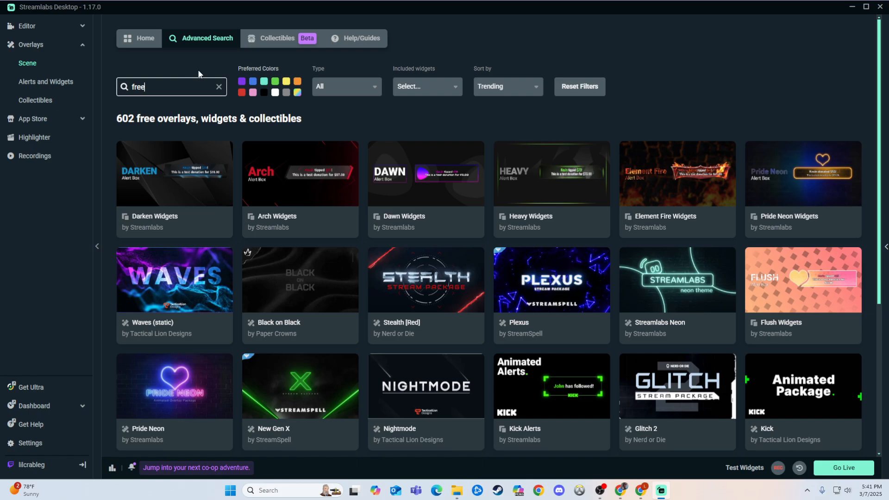
{"action": "mouse_move", "coordinate": [175, 161]}
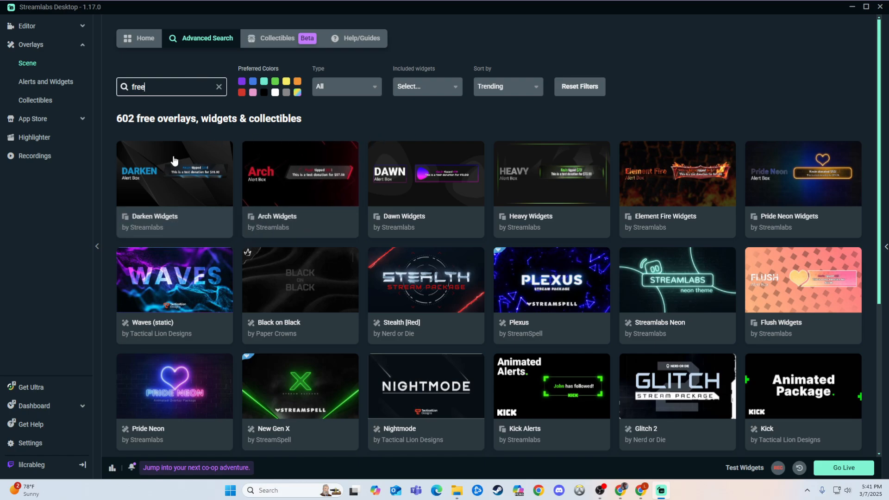
{"action": "mouse_move", "coordinate": [379, 254]}
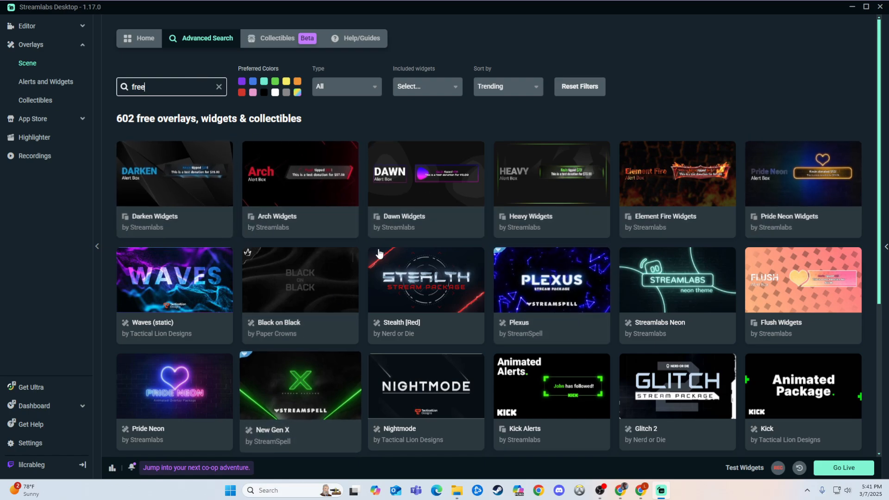
{"action": "left_click", "coordinate": [174, 174]}
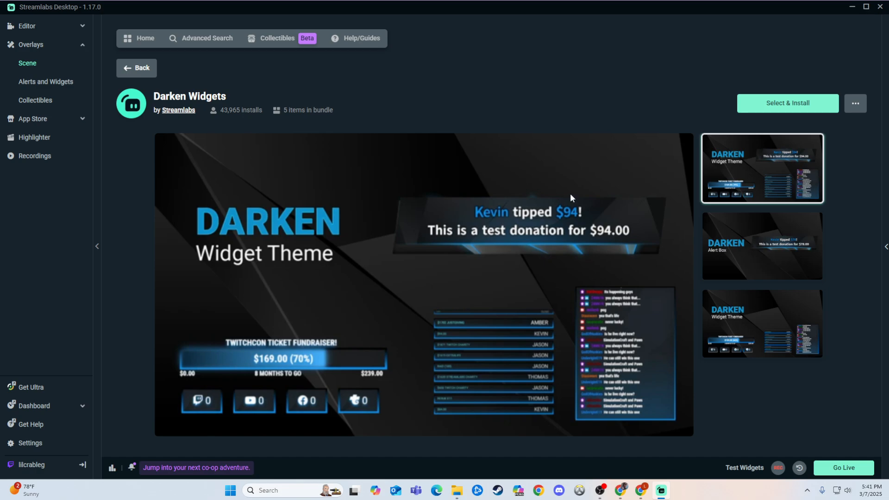
{"action": "mouse_move", "coordinate": [775, 112]}
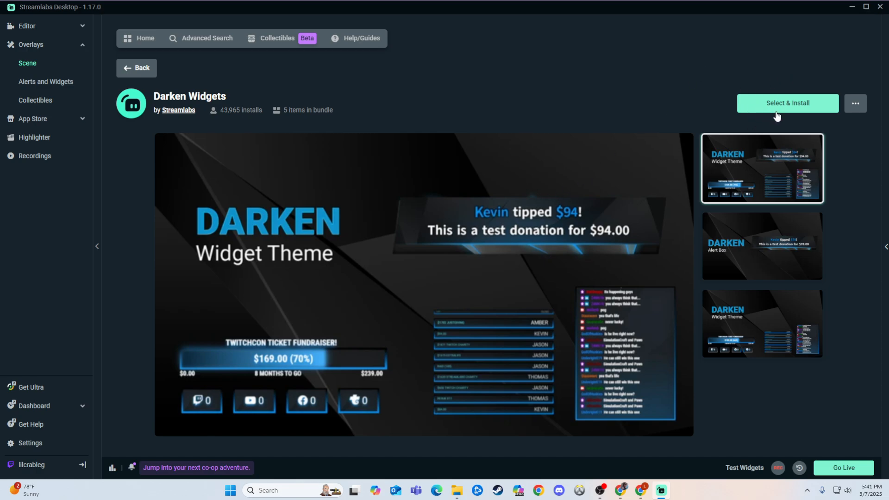
{"action": "left_click", "coordinate": [200, 37]}
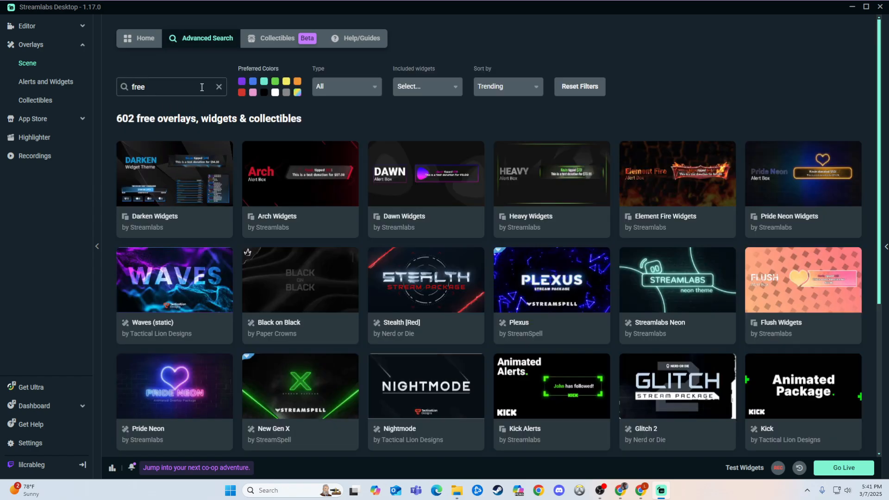
Attempt Select & Install on Bytewave, hit the Ultra subscription warning, and return to Advanced Search.
{"action": "left_click", "coordinate": [138, 38]}
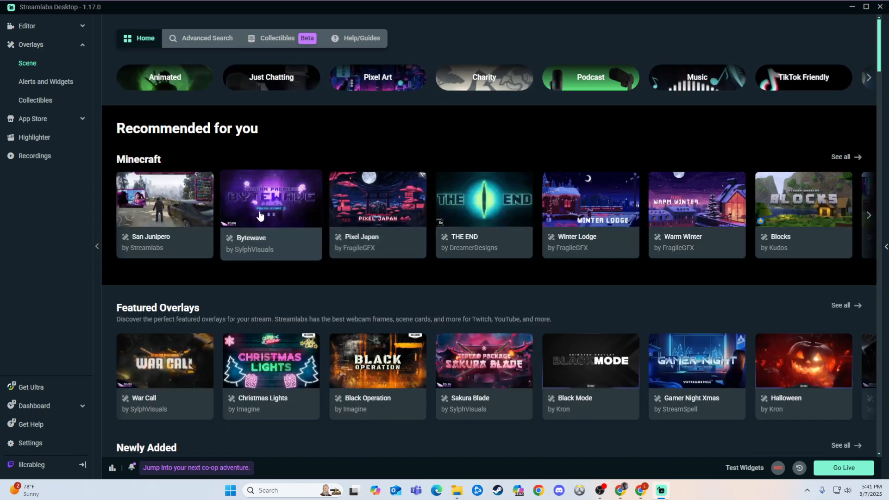
{"action": "left_click", "coordinate": [270, 198]}
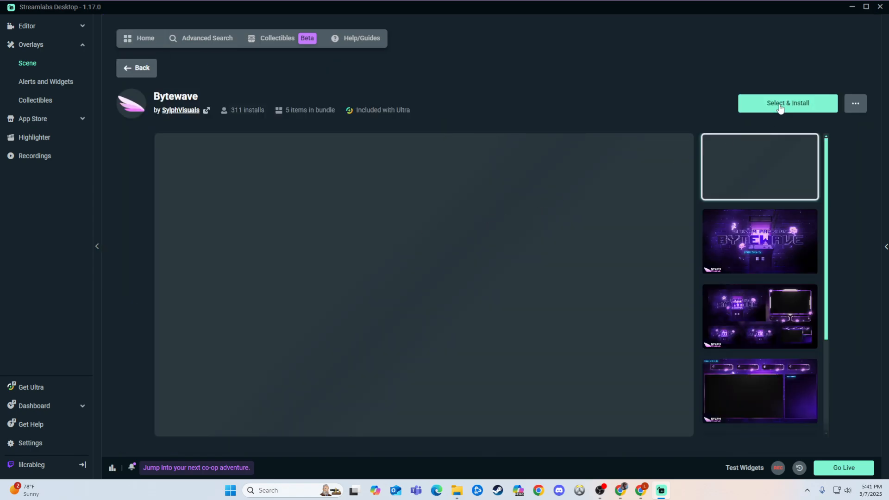
{"action": "left_click", "coordinate": [786, 103]}
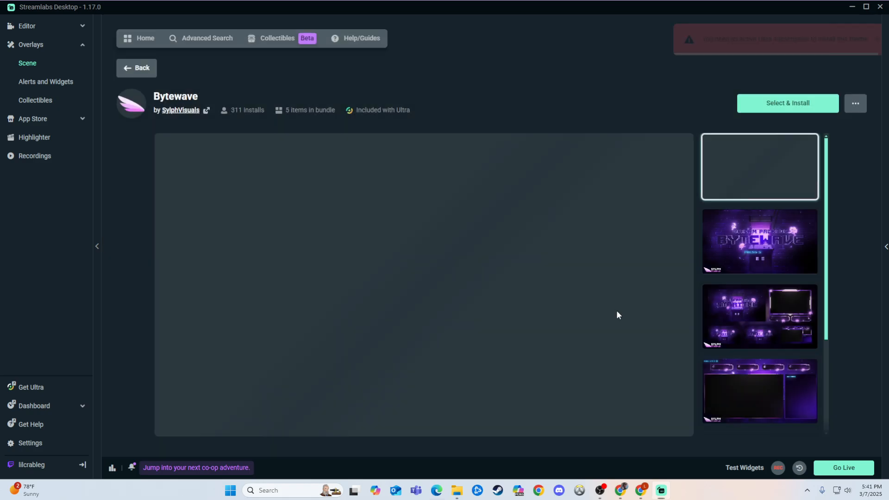
{"action": "left_click", "coordinate": [787, 103]}
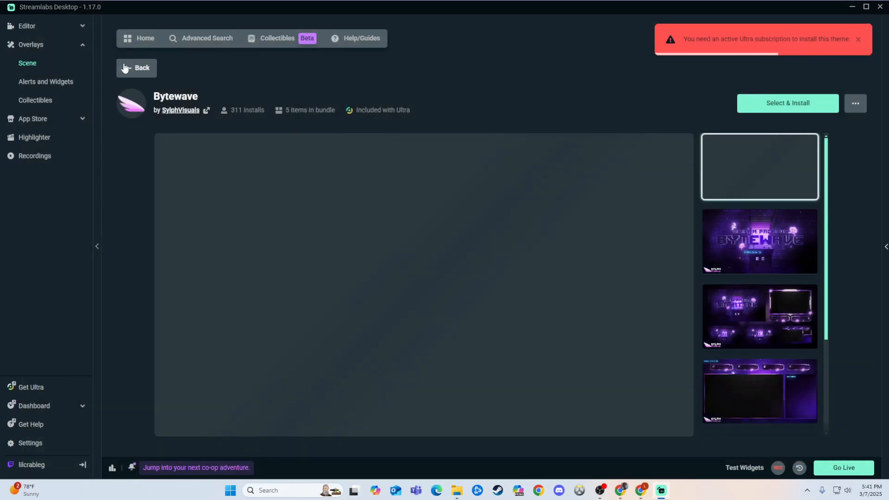
{"action": "left_click", "coordinate": [206, 38]}
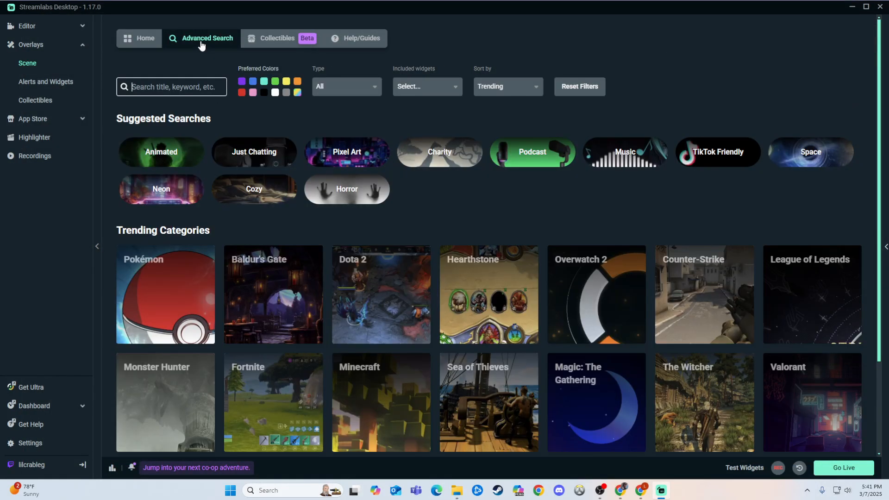
Search "free" again and begin installing the Darken Widgets bundle.
{"action": "type", "text": "free"}
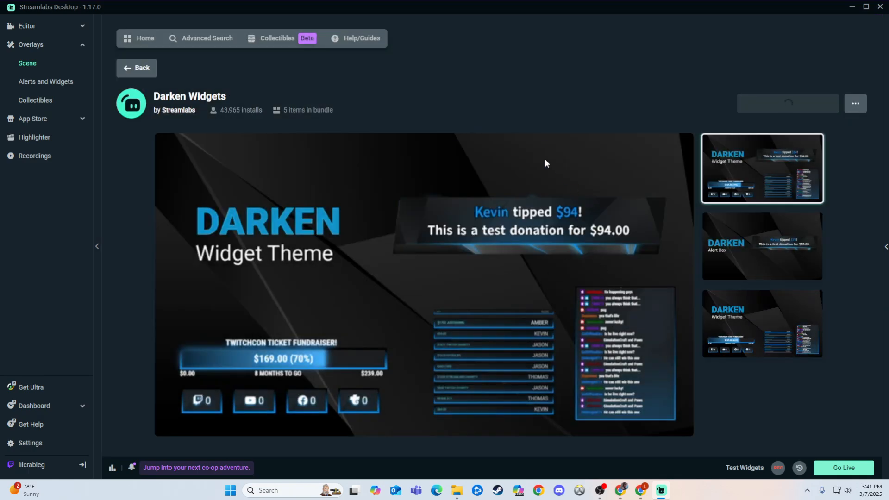
{"action": "mouse_move", "coordinate": [520, 191]}
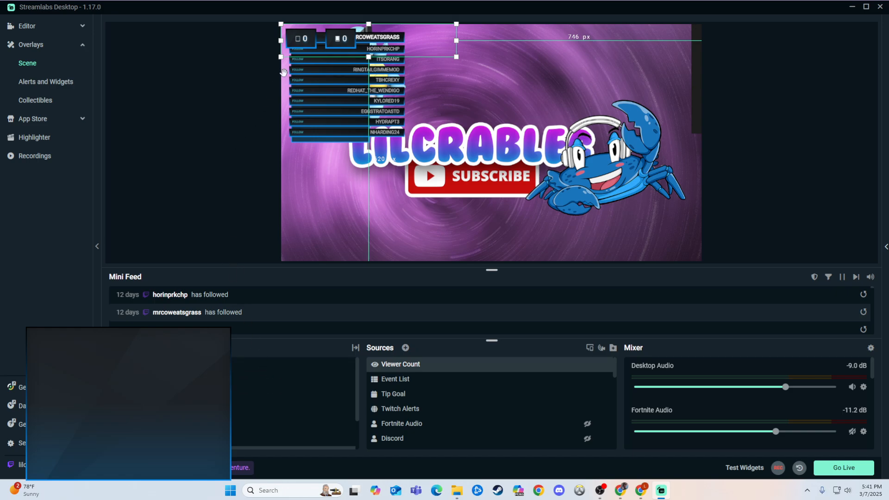
Drag the Viewer Count and Event List widgets to the top-right of the LILCRABLEG scene.
{"action": "left_click_drag", "start_coordinate": [322, 38], "coordinate": [655, 39]}
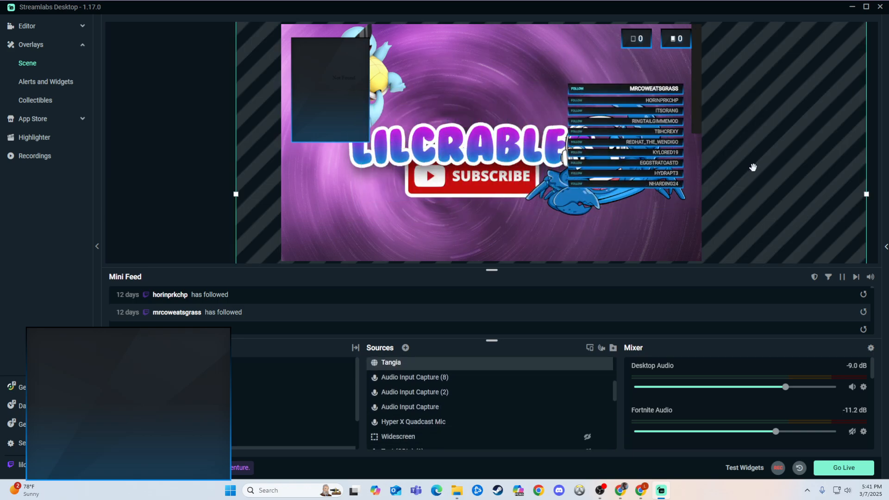
{"action": "scroll", "scroll_direction": "down", "scroll_amount": 3}
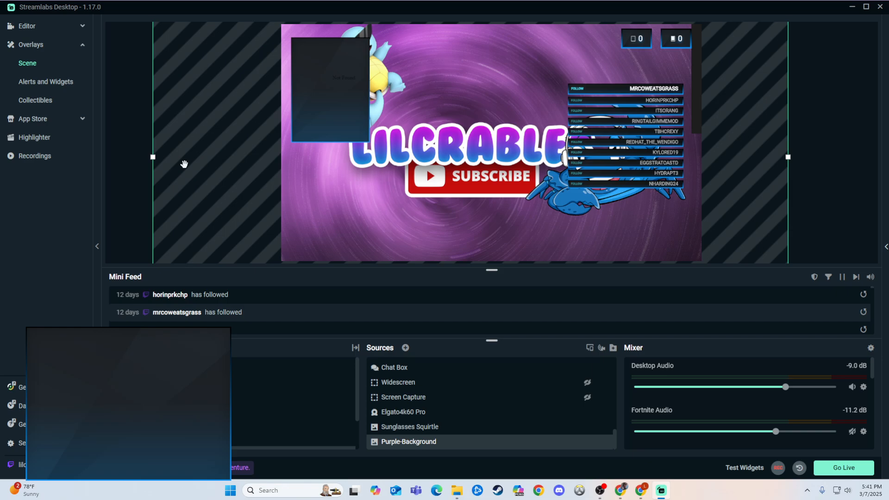
{"action": "mouse_move", "coordinate": [860, 226]}
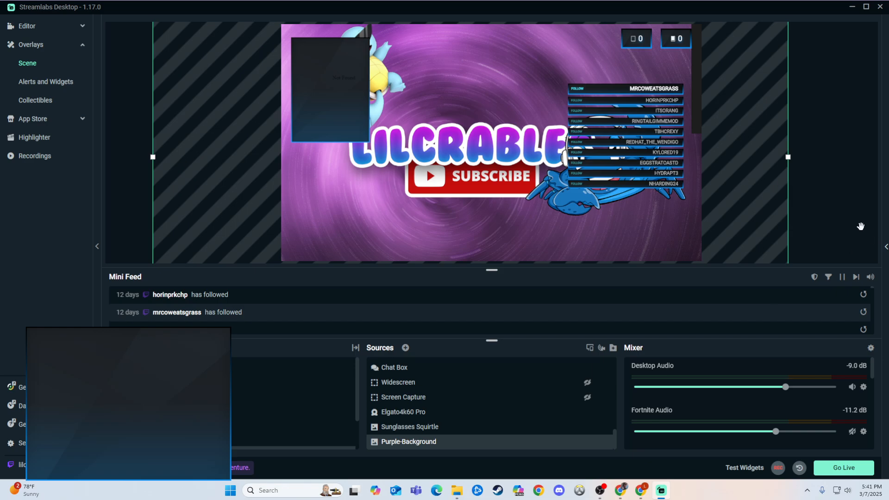